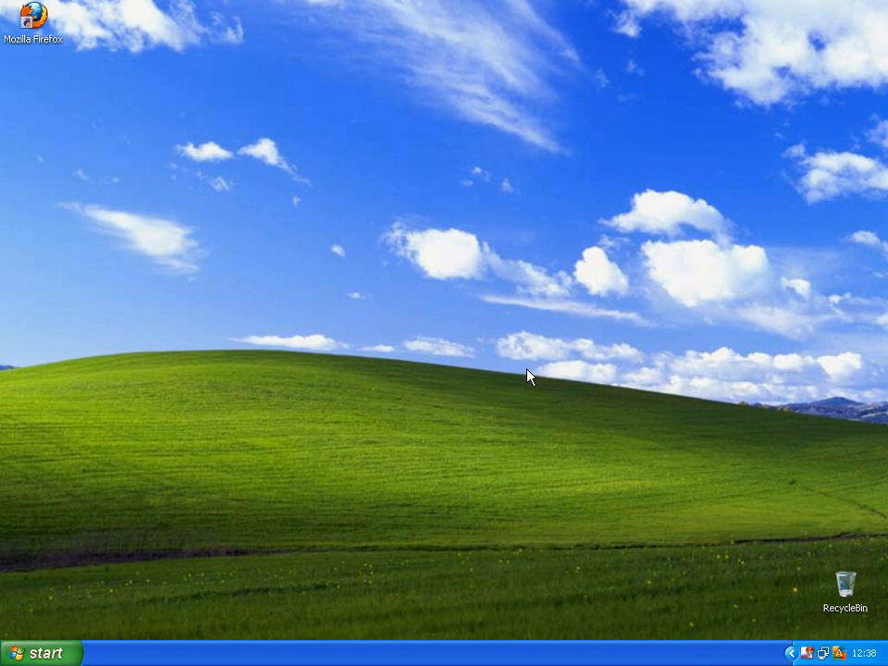
pyautogui.moveTo(374, 315)
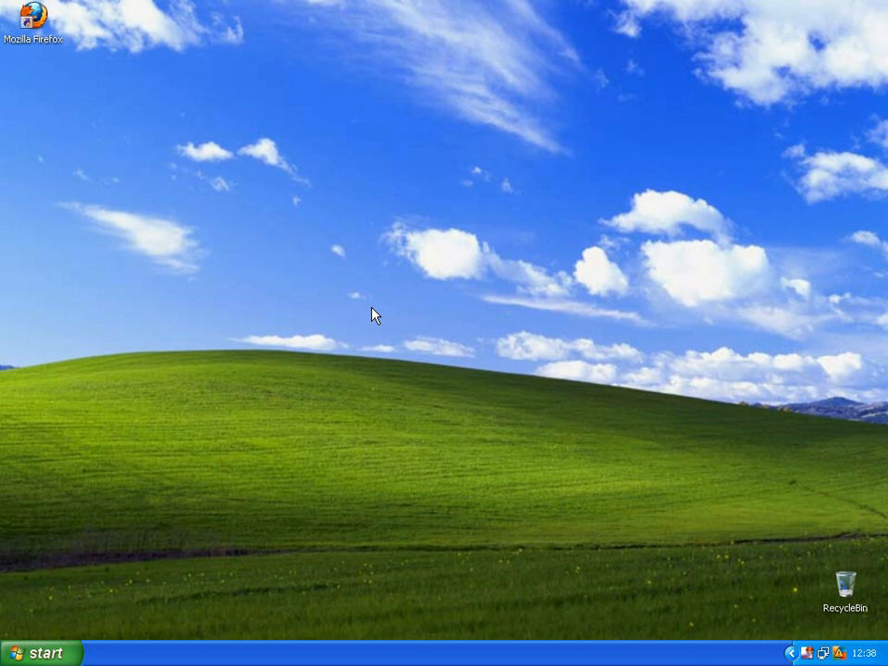
pyautogui.moveTo(377, 315)
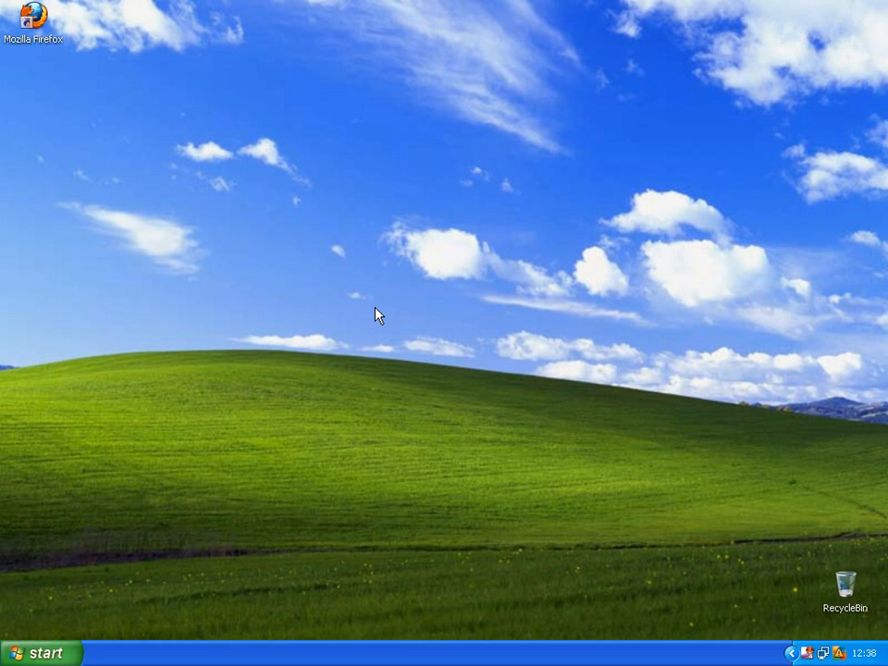
pyautogui.moveTo(18, 26)
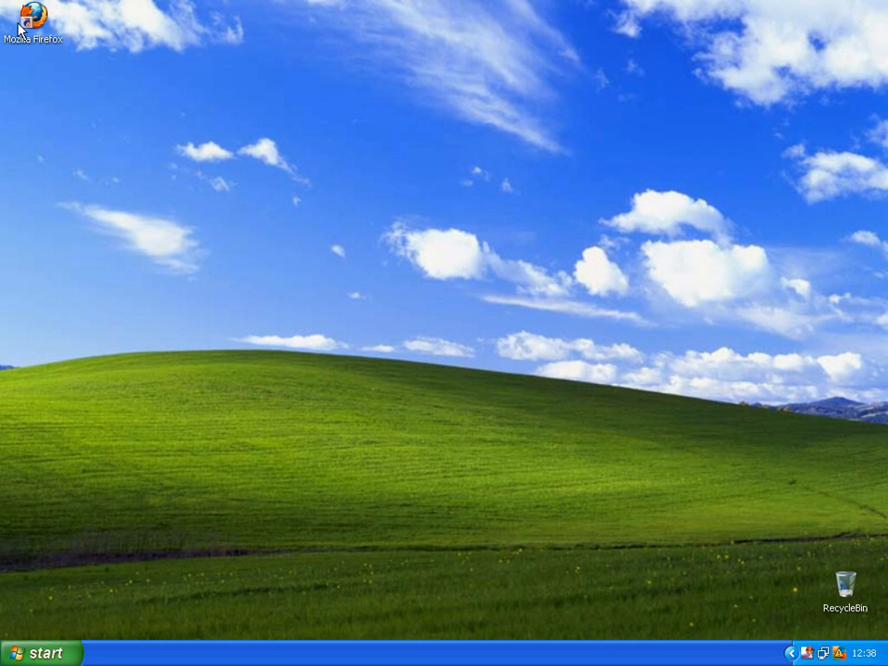
# Step: Search Google in Firefox for "Download Zune Theme for Windows XP" to reach the installer download
pyautogui.doubleClick(35, 18)
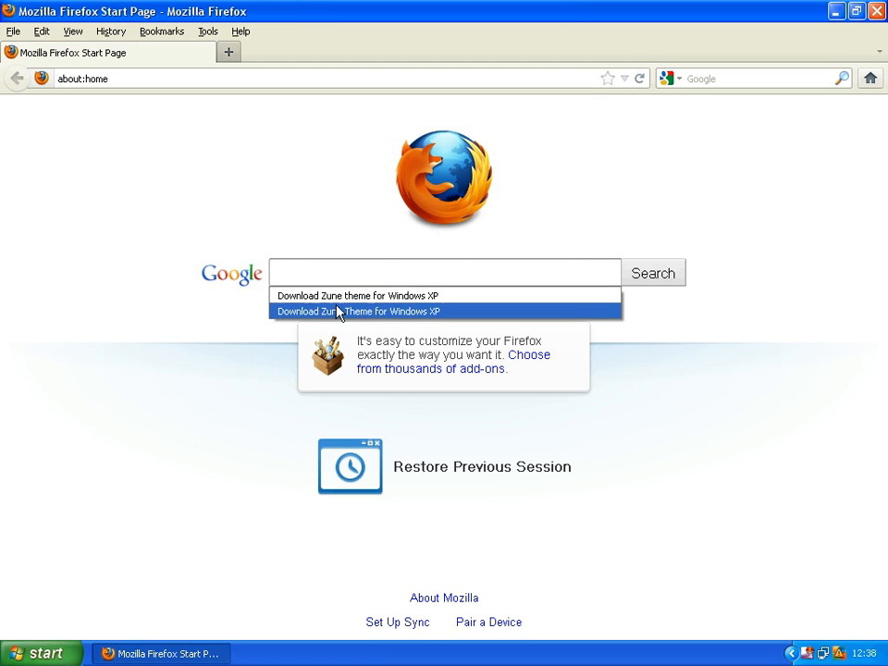
pyautogui.click(358, 311)
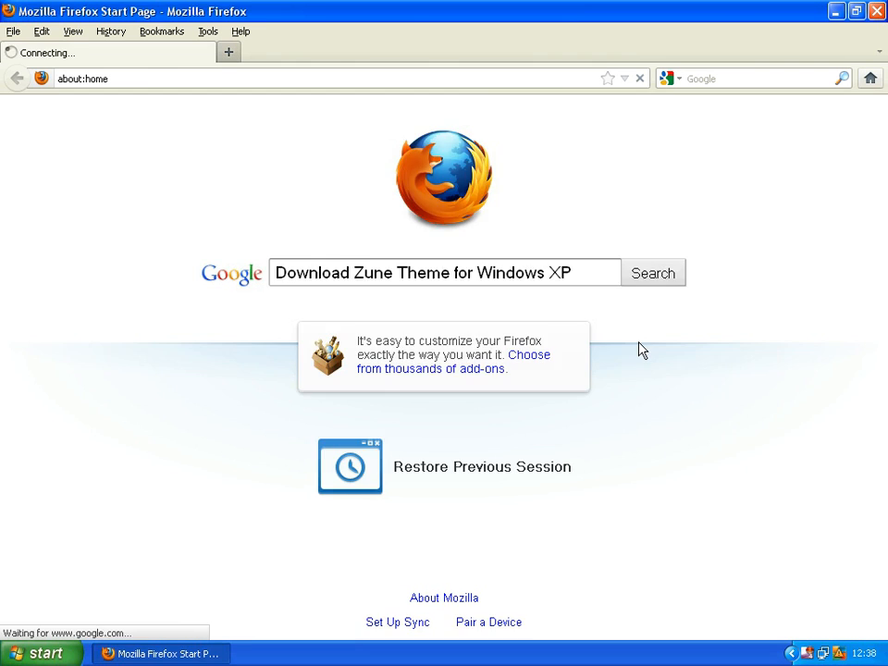
pyautogui.click(653, 274)
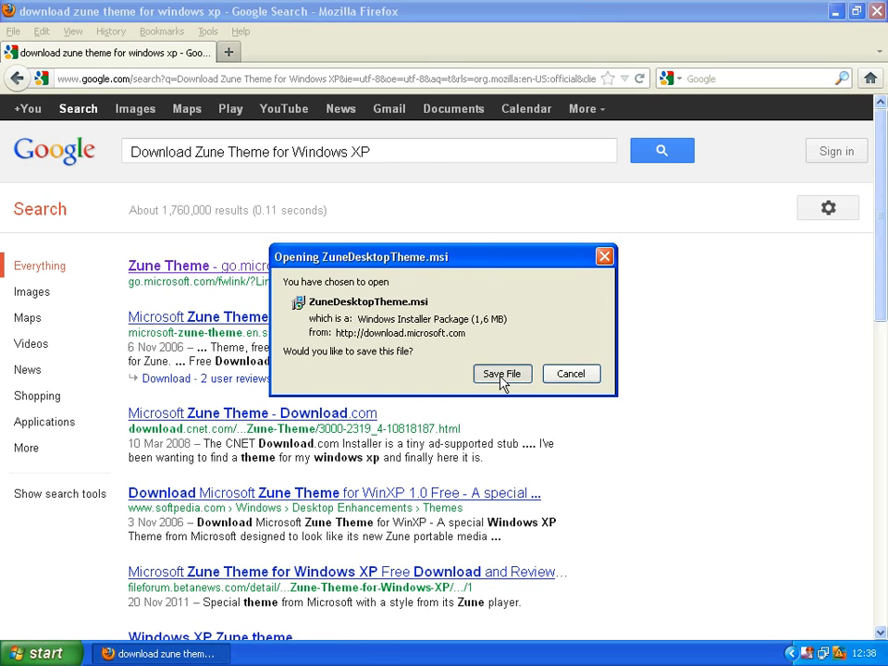
# Step: Save ZuneDesktopTheme.msi and launch it from Downloads past the security warning
pyautogui.click(502, 374)
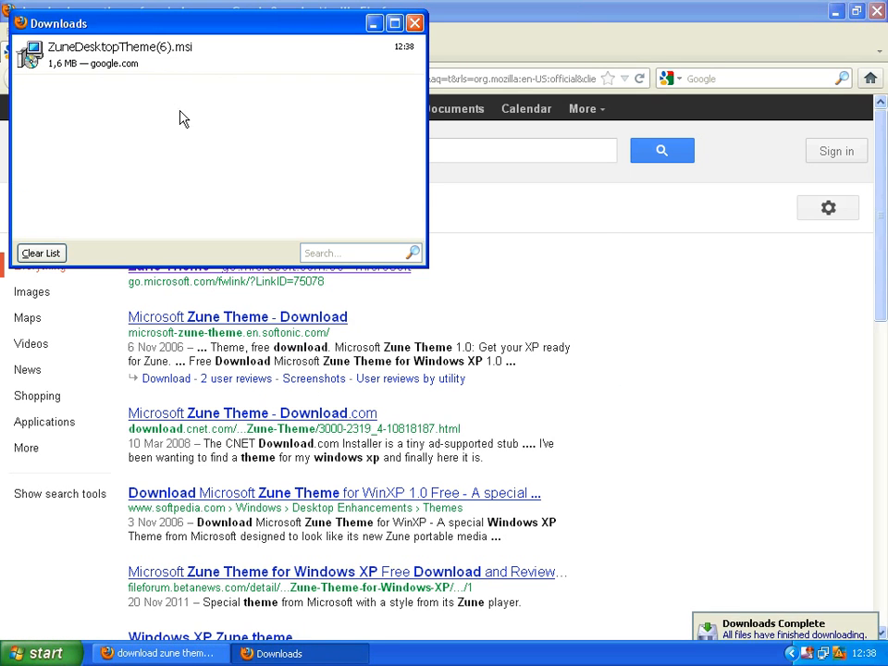
pyautogui.doubleClick(120, 54)
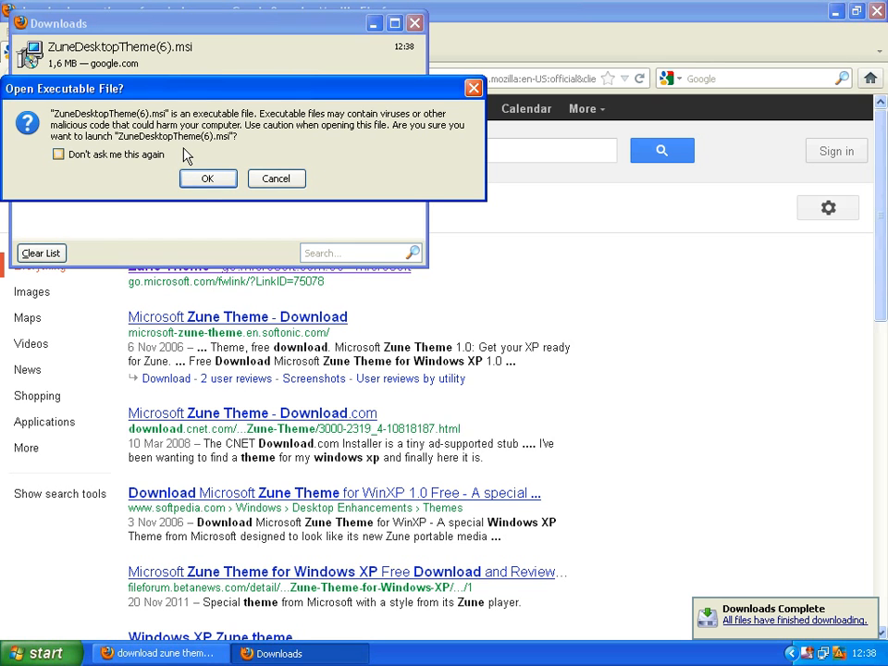
pyautogui.click(207, 178)
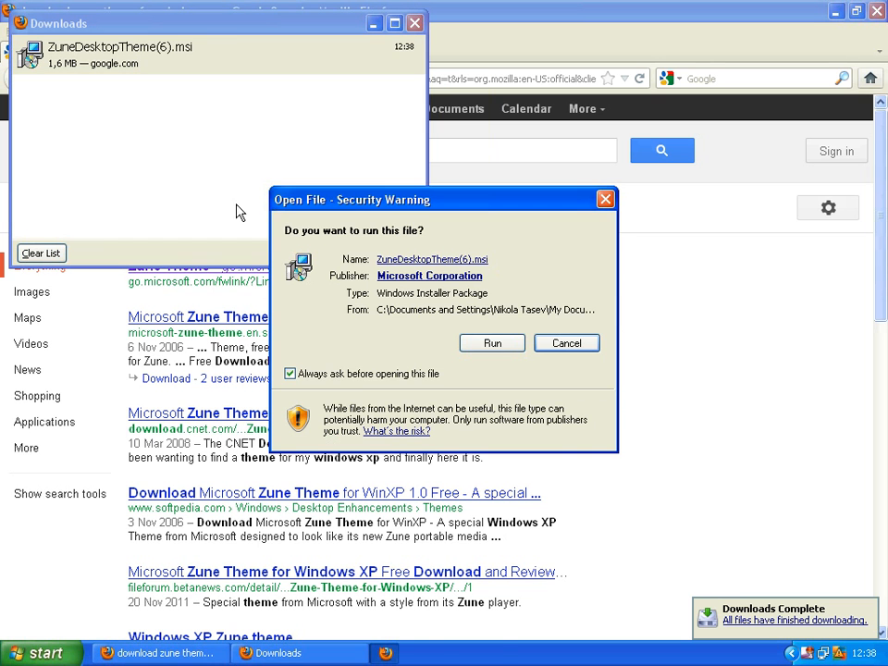
pyautogui.click(492, 343)
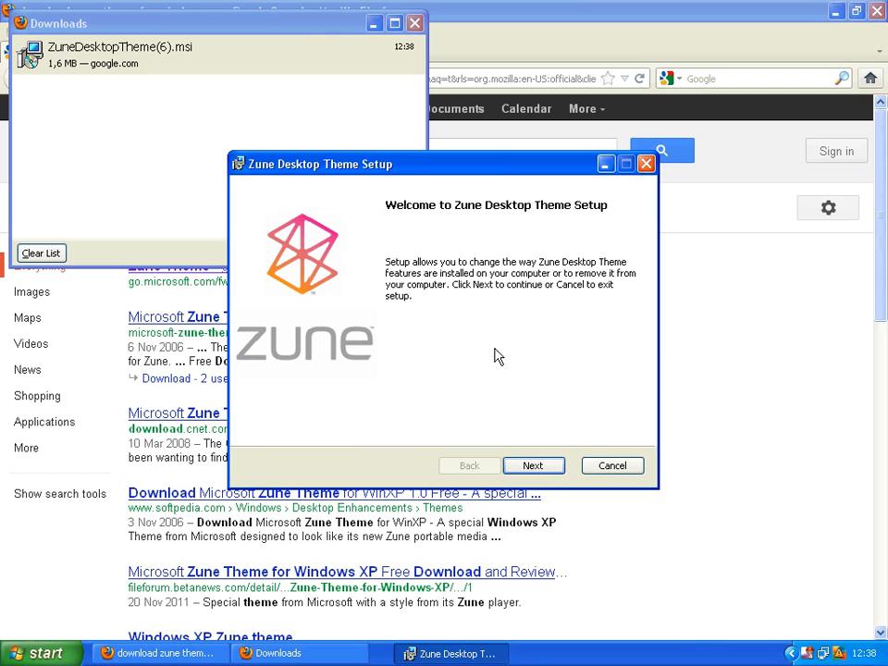
# Step: Walk through Zune Desktop Theme Setup and complete a Repair install
pyautogui.click(533, 466)
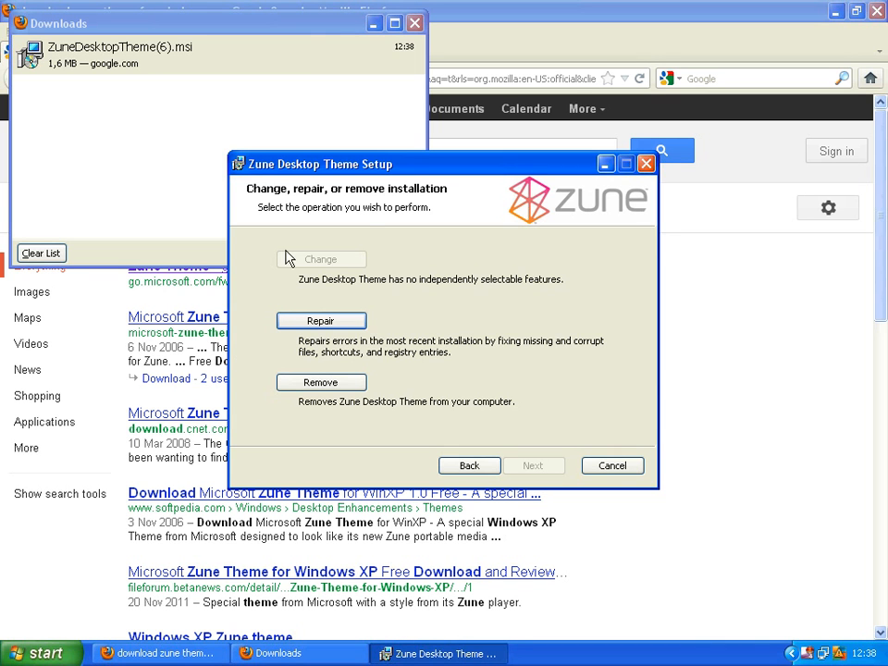
pyautogui.moveTo(247, 249)
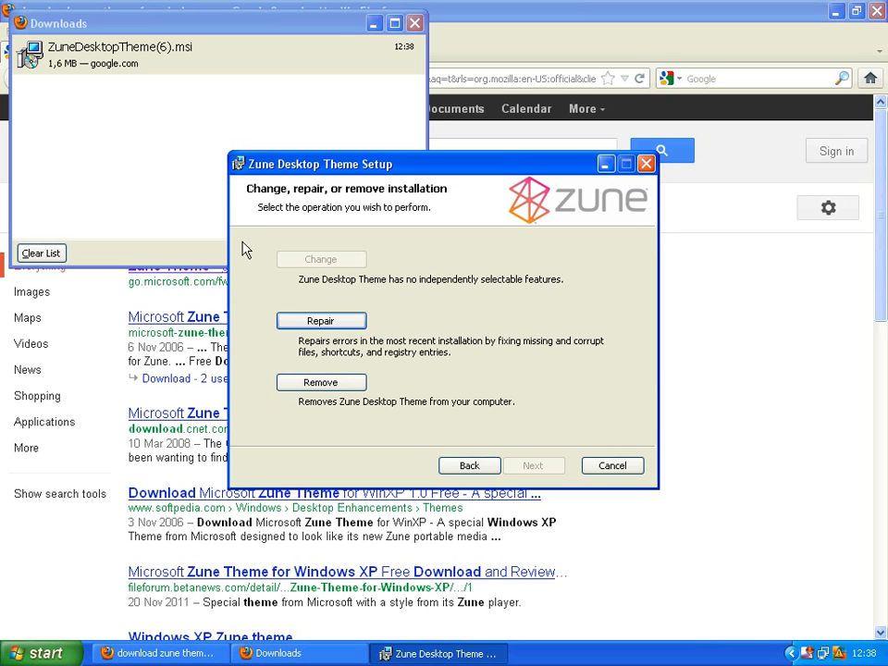
pyautogui.click(322, 322)
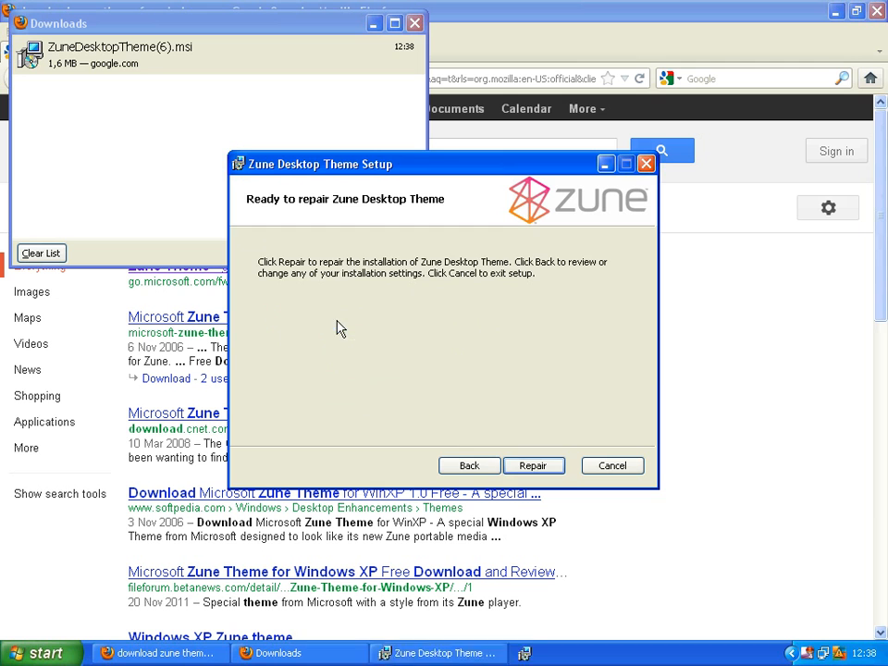
pyautogui.click(533, 466)
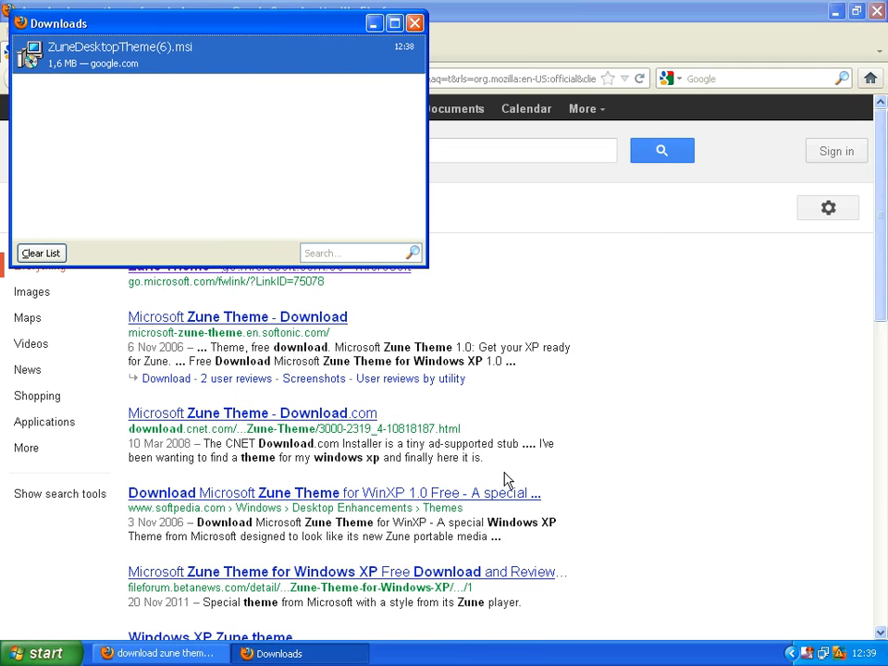
# Step: Return to the desktop and bring up Display Properties from its context menu
pyautogui.click(41, 251)
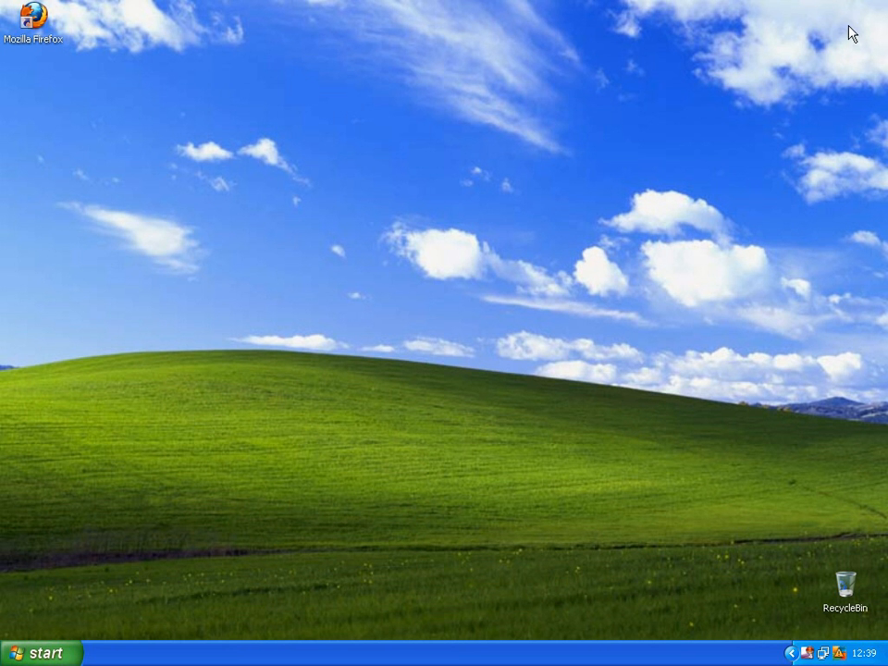
pyautogui.moveTo(372, 298)
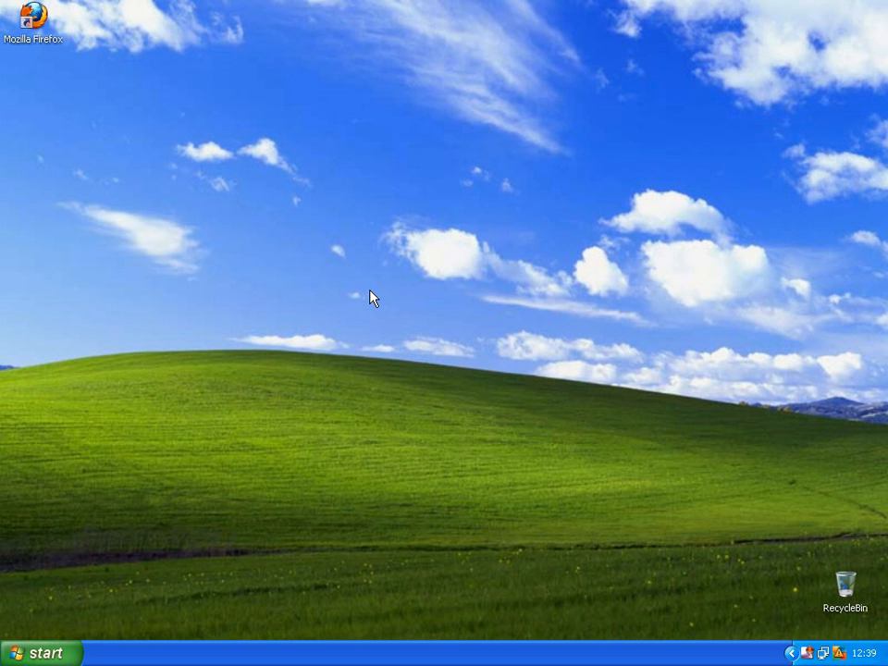
pyautogui.rightClick(368, 296)
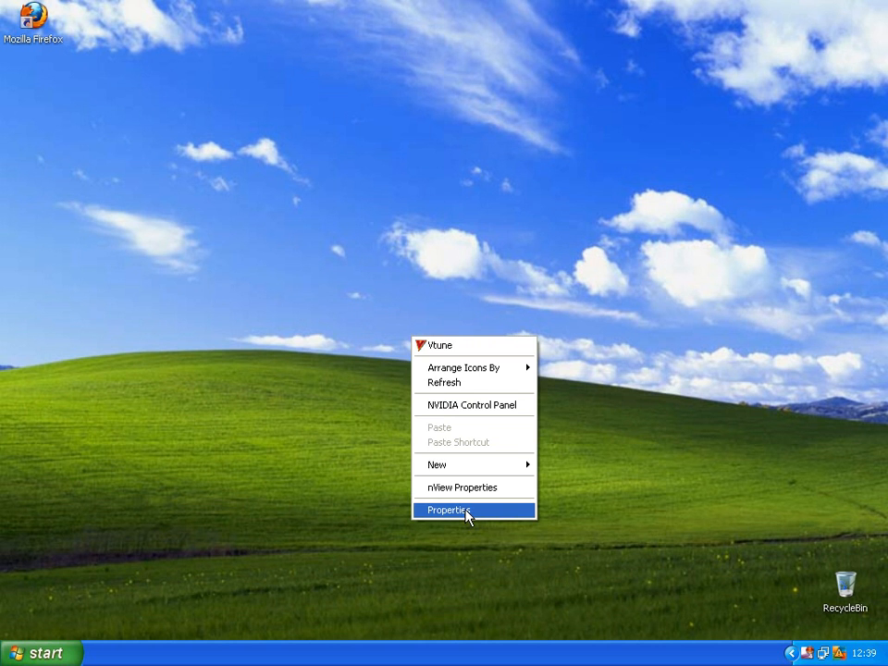
pyautogui.click(448, 511)
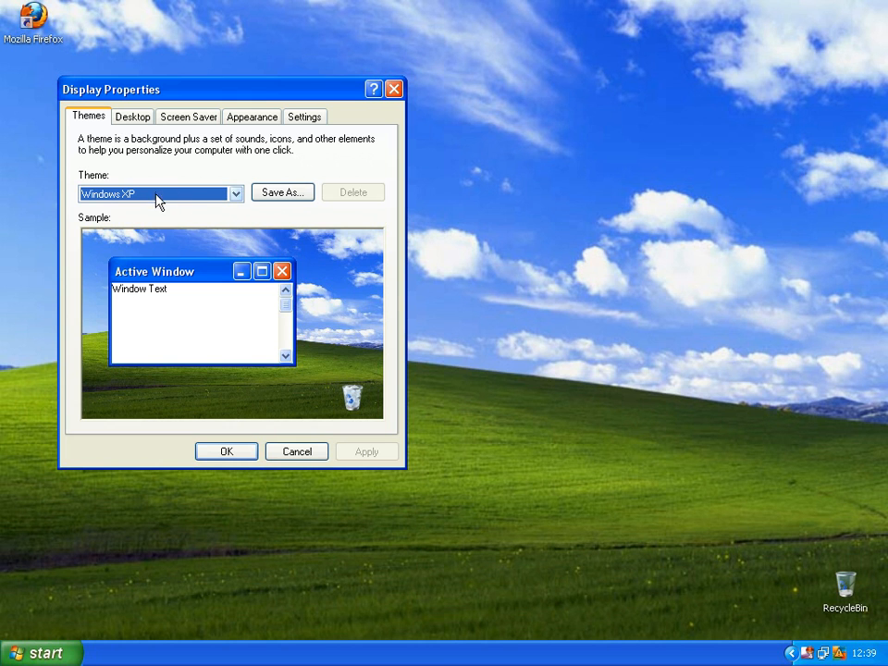
pyautogui.moveTo(130, 202)
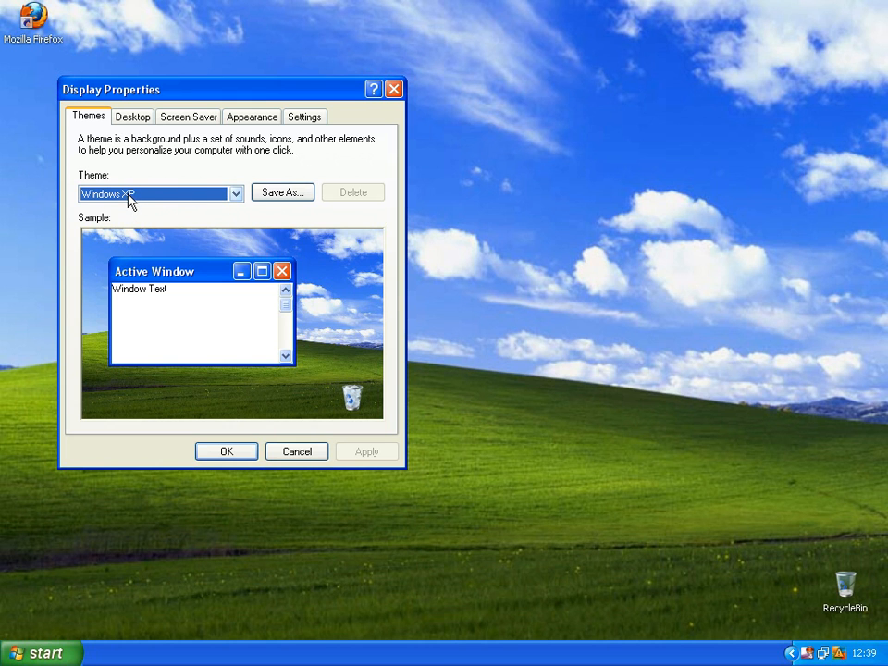
# Step: Select the Zune theme, apply it and confirm so the crowd wallpaper takes over
pyautogui.click(235, 195)
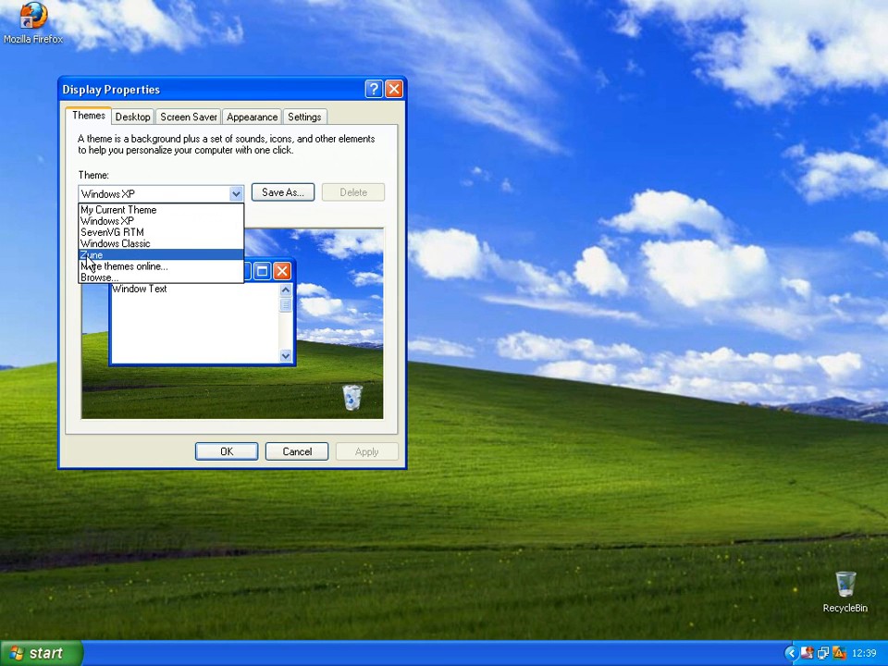
pyautogui.click(89, 255)
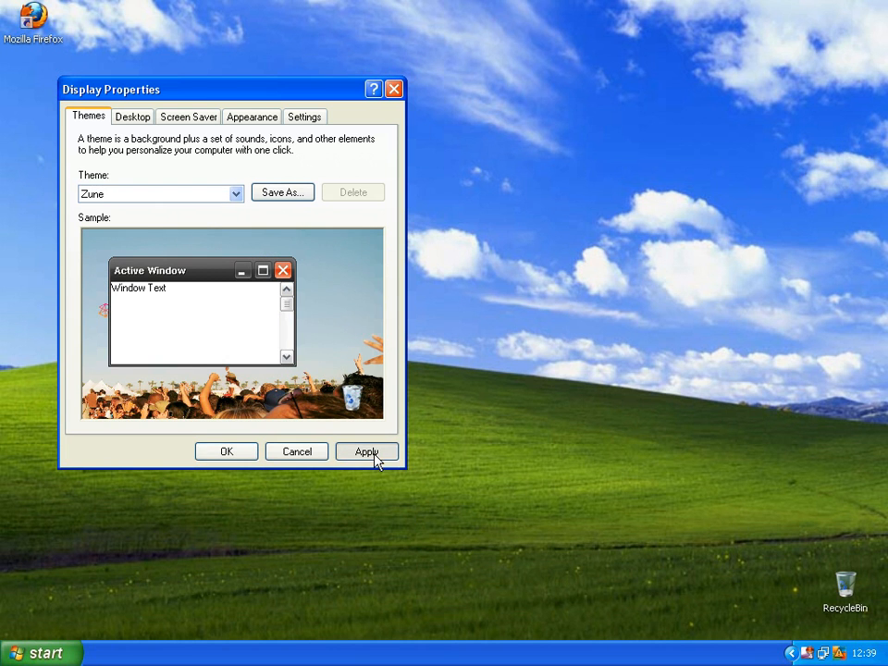
pyautogui.click(367, 452)
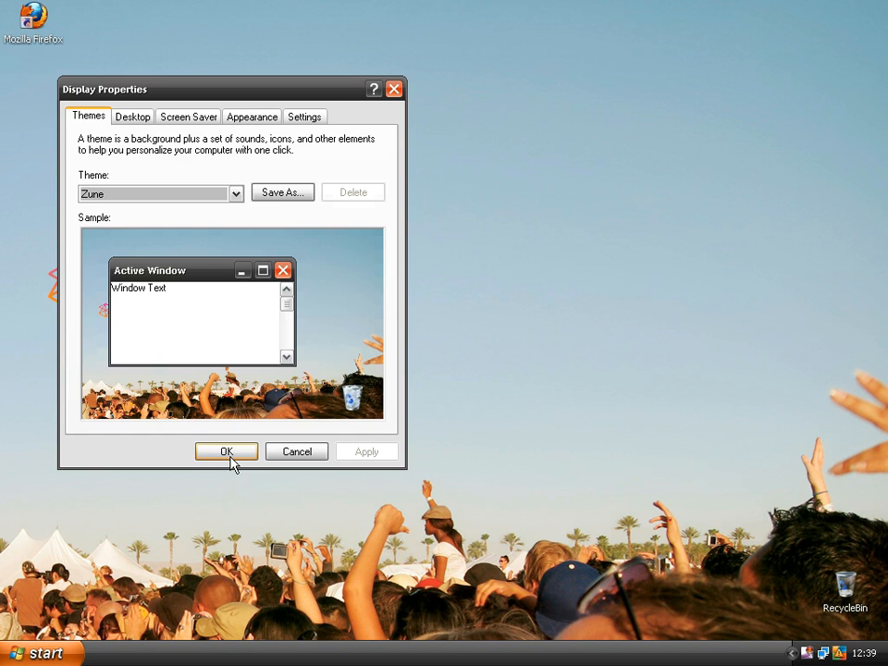
pyautogui.click(226, 452)
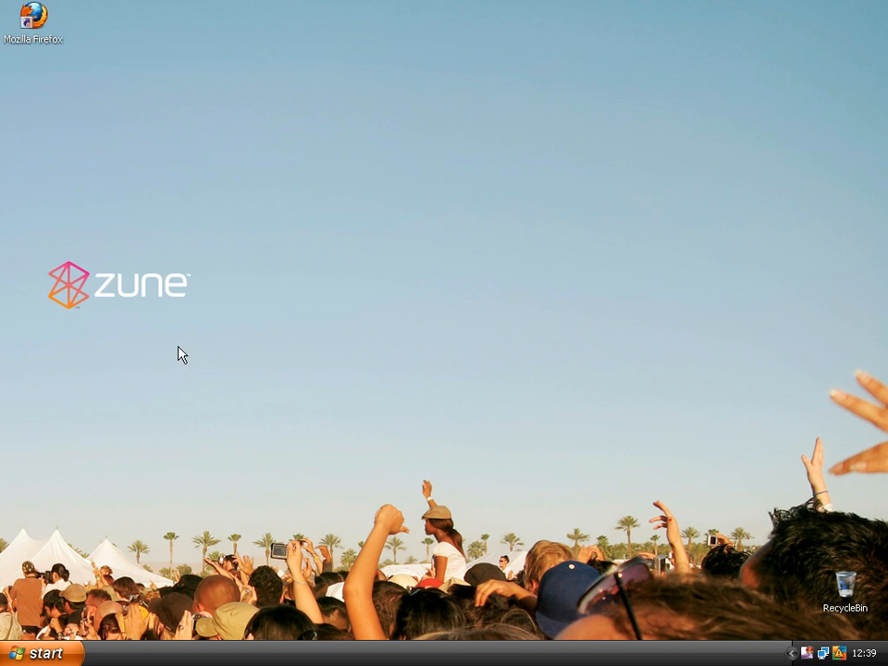
pyautogui.moveTo(374, 603)
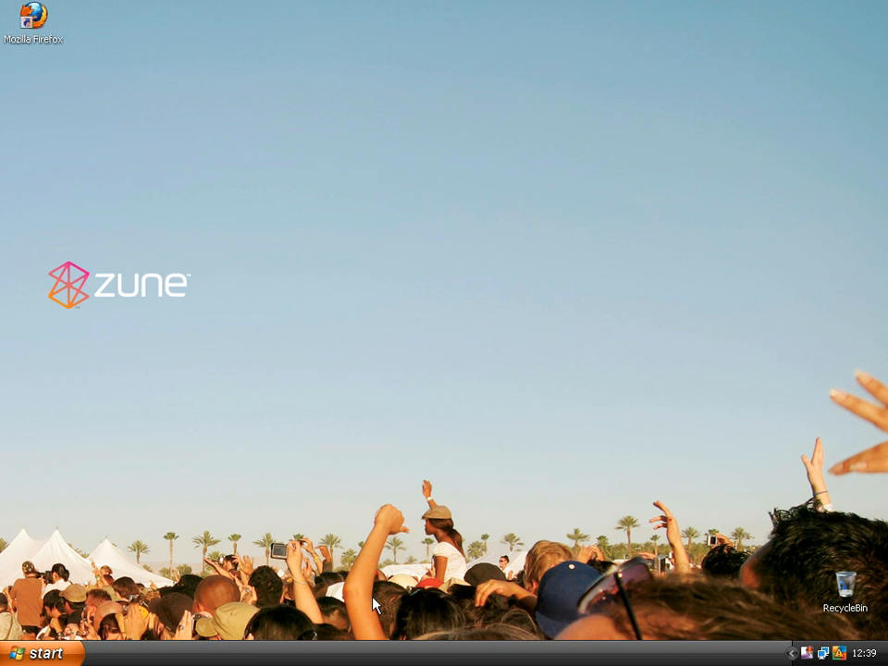
pyautogui.click(37, 652)
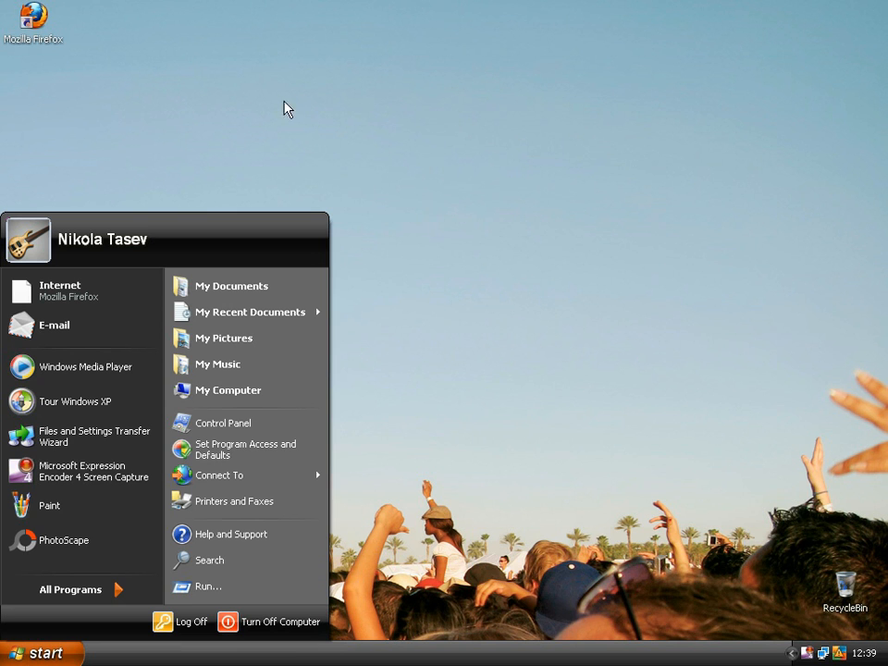
pyautogui.moveTo(232, 581)
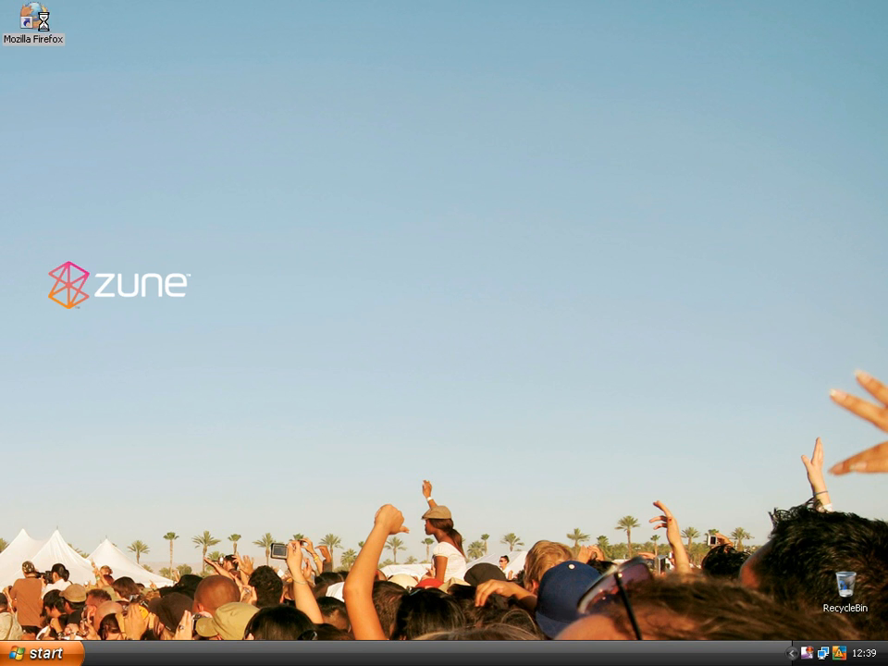
pyautogui.doubleClick(33, 19)
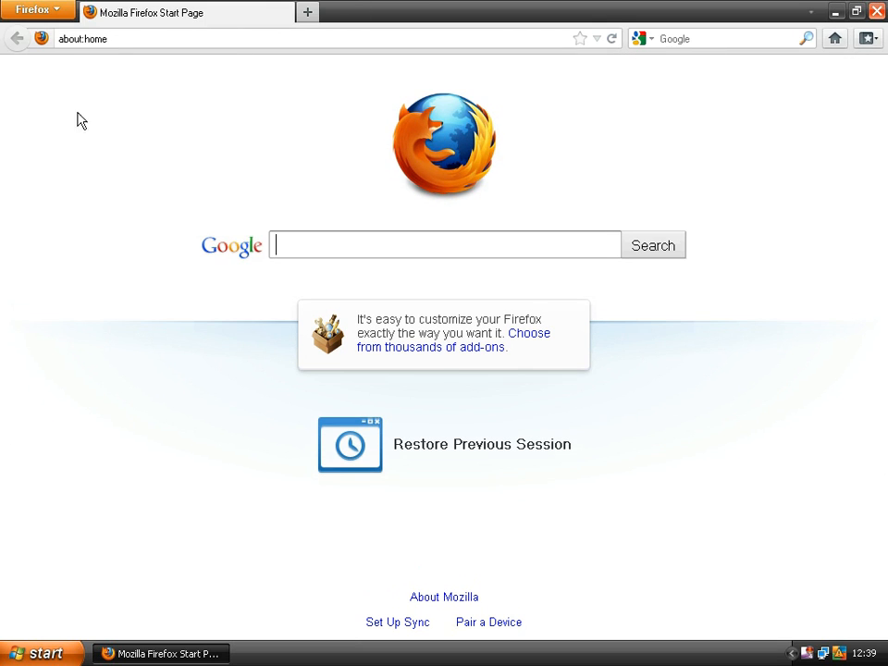
pyautogui.moveTo(422, 15)
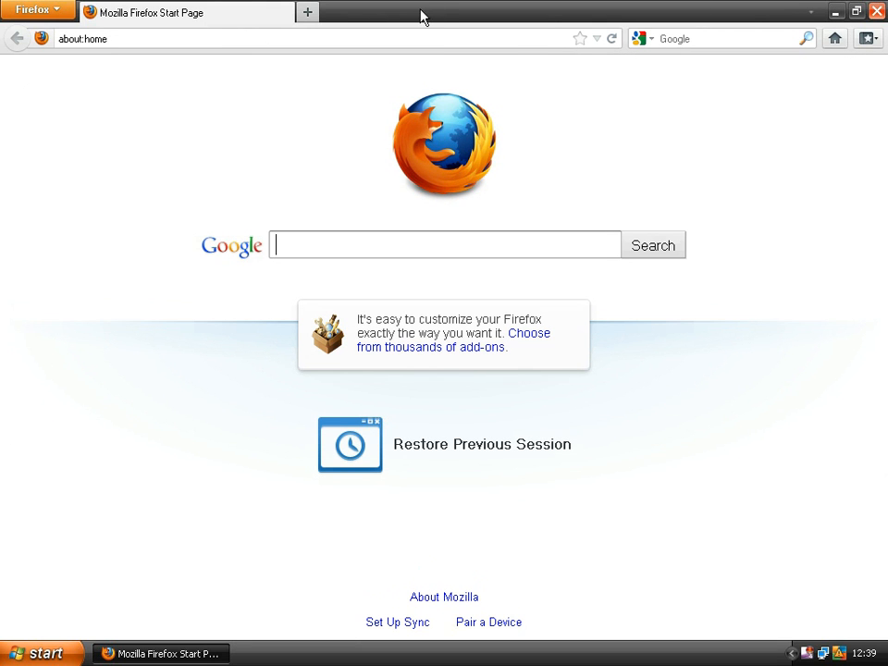
pyautogui.click(855, 11)
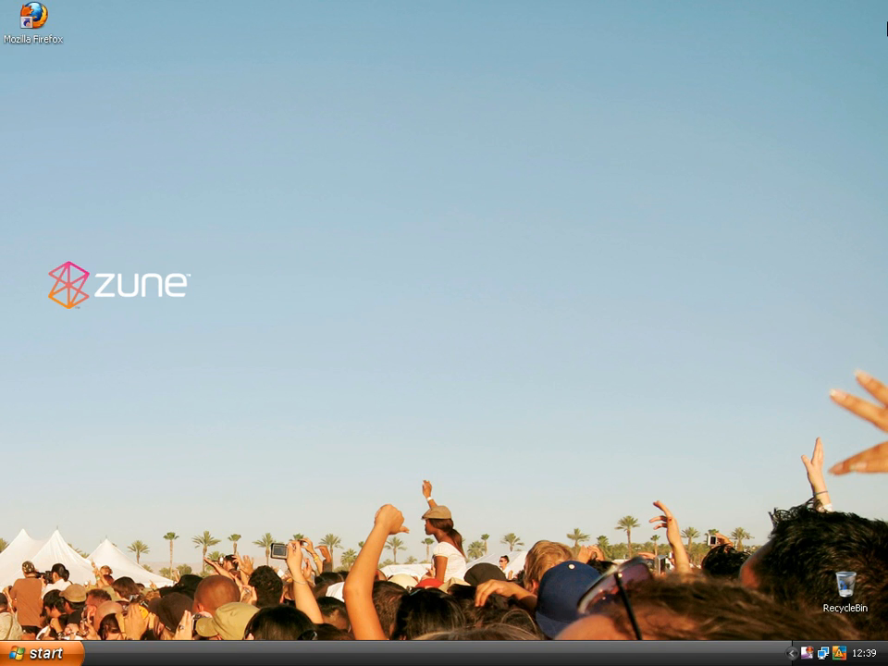
pyautogui.moveTo(454, 234)
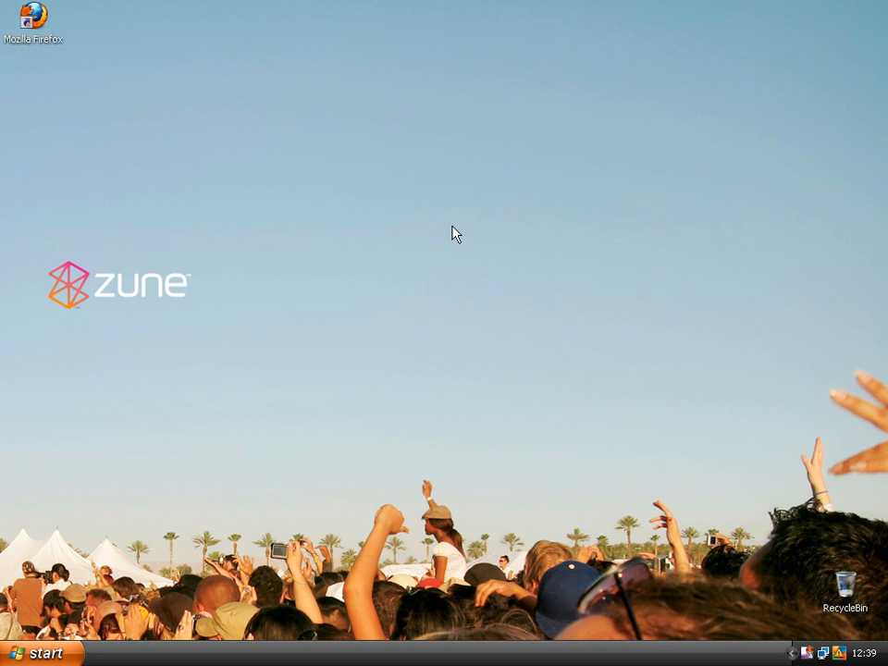